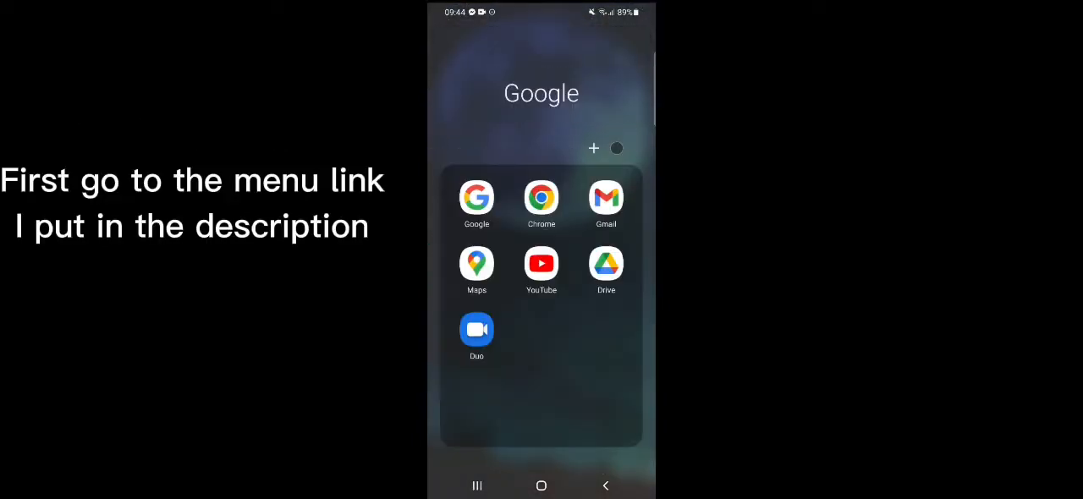
Launch Chrome and open the saved vip_menu MediaFire page to start the download.
{"action": "left_click", "coordinate": [540, 197]}
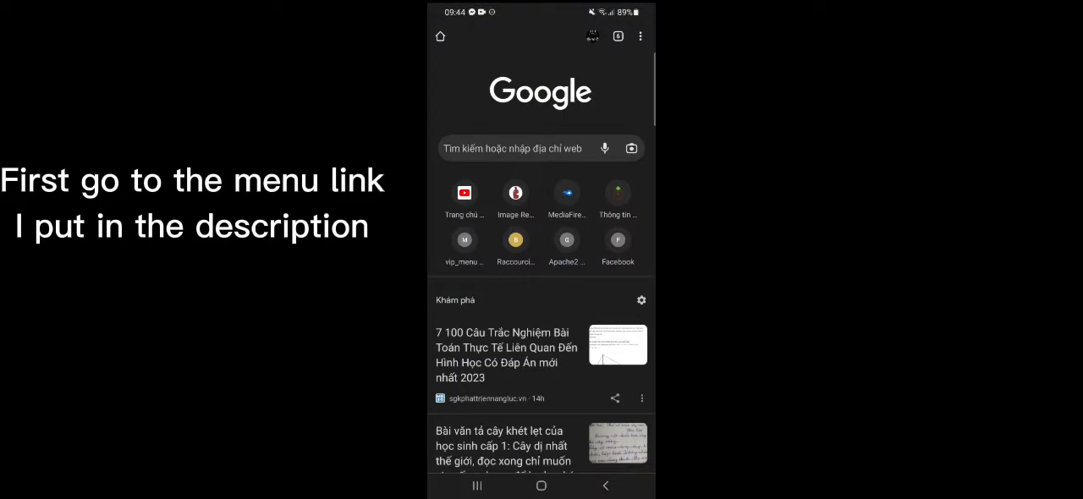
{"action": "left_click", "coordinate": [512, 148]}
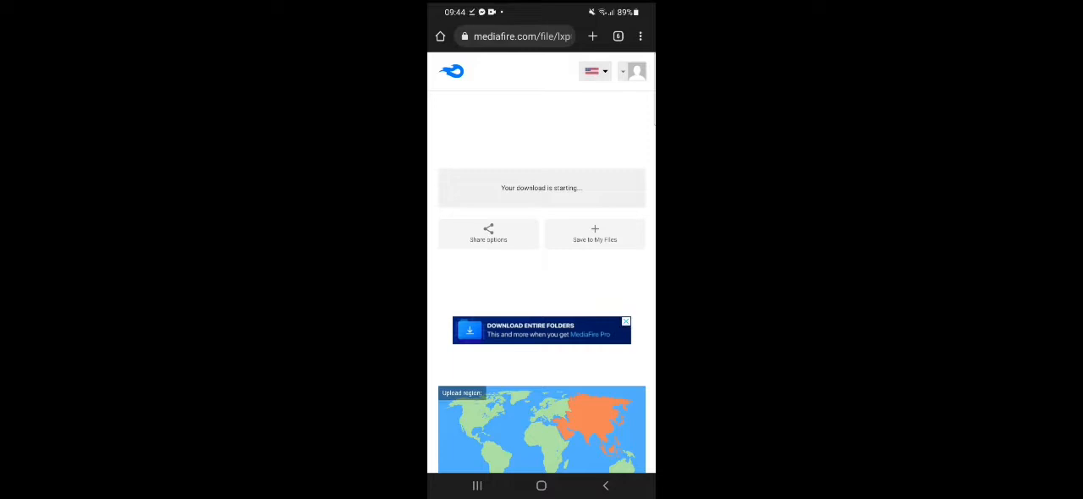
Launch ZArchiver on the /storage/emulated/0/Download folder.
{"action": "left_click", "coordinate": [477, 485]}
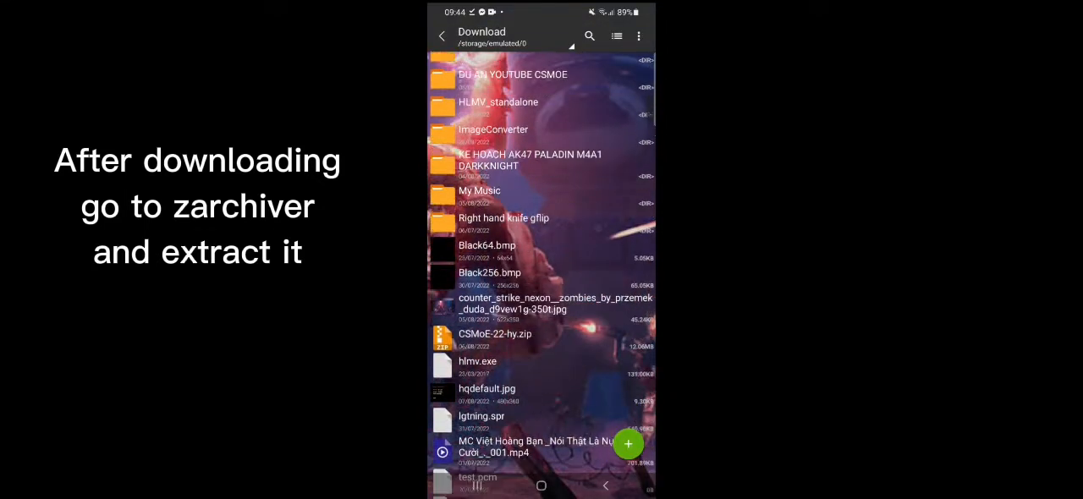
Extract the vip_menu zip, then browse to Cs1.6 > cstrike > touch_profiles.
{"action": "scroll", "scroll_direction": "down", "scroll_amount": 3}
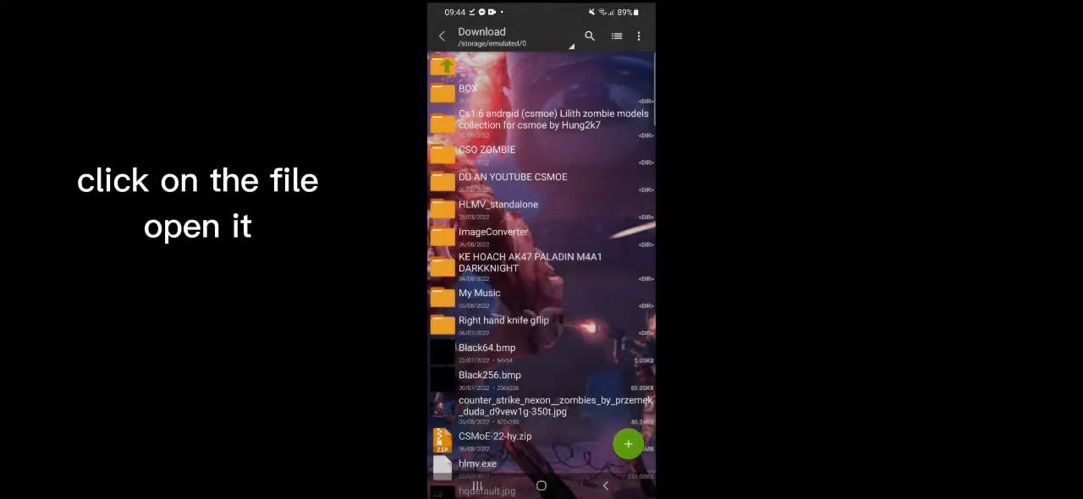
{"action": "scroll", "scroll_direction": "down", "scroll_amount": 3}
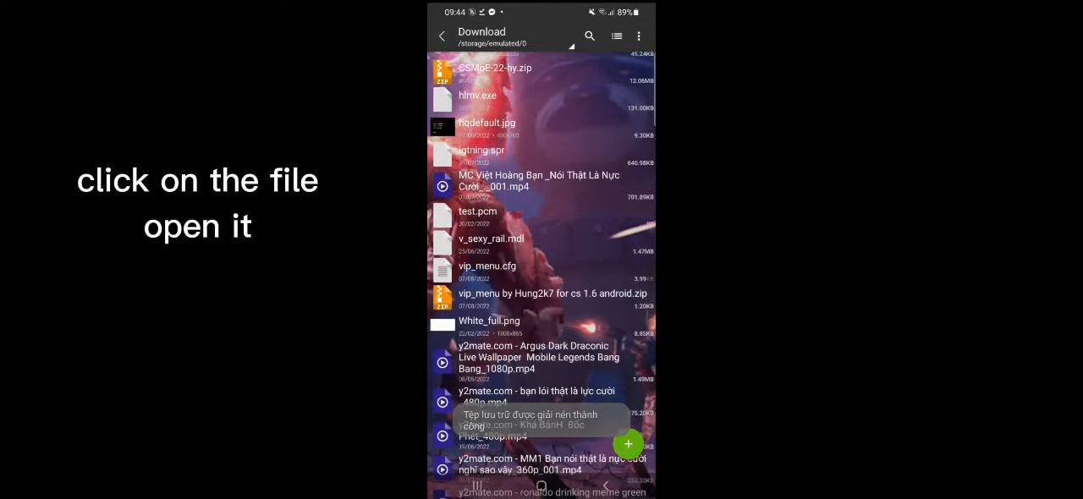
{"action": "left_click", "coordinate": [487, 266]}
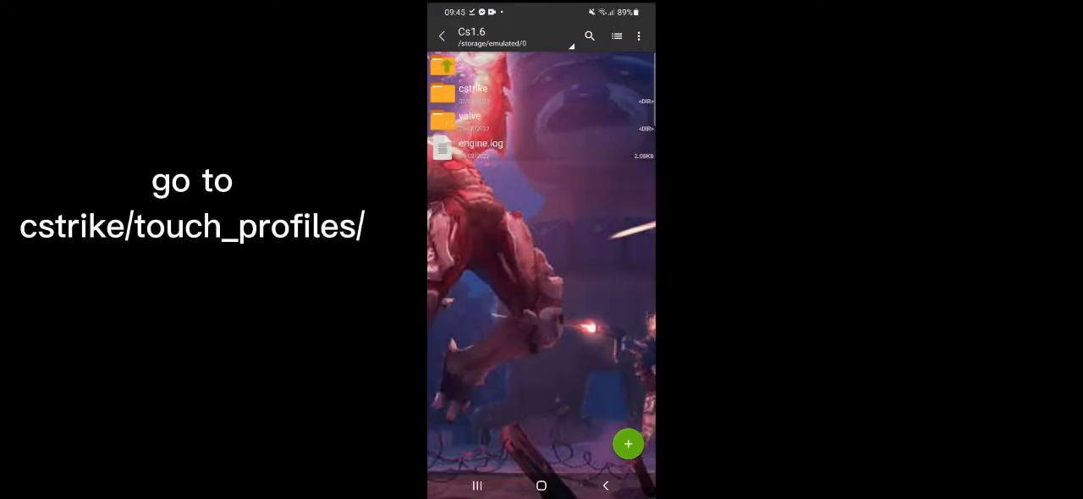
{"action": "left_click", "coordinate": [473, 88]}
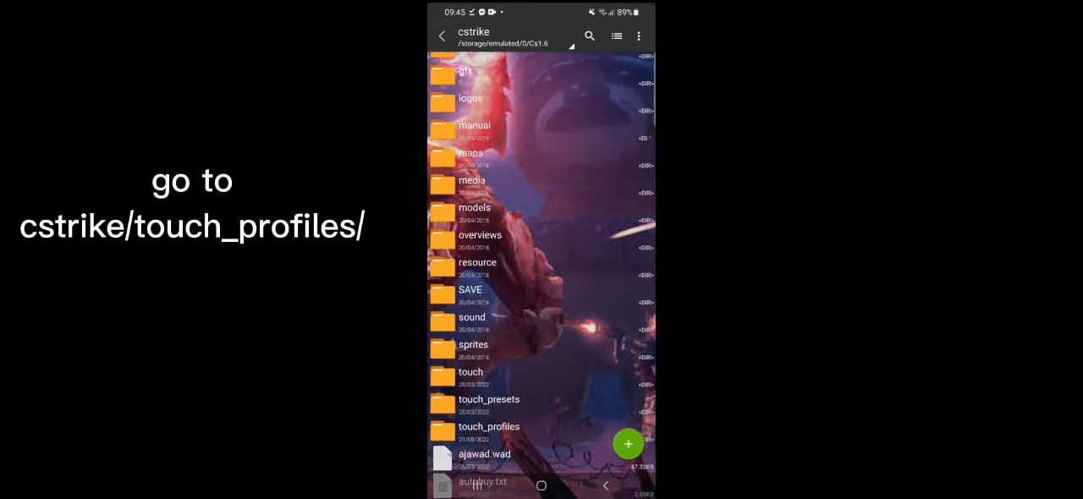
{"action": "left_click", "coordinate": [489, 426]}
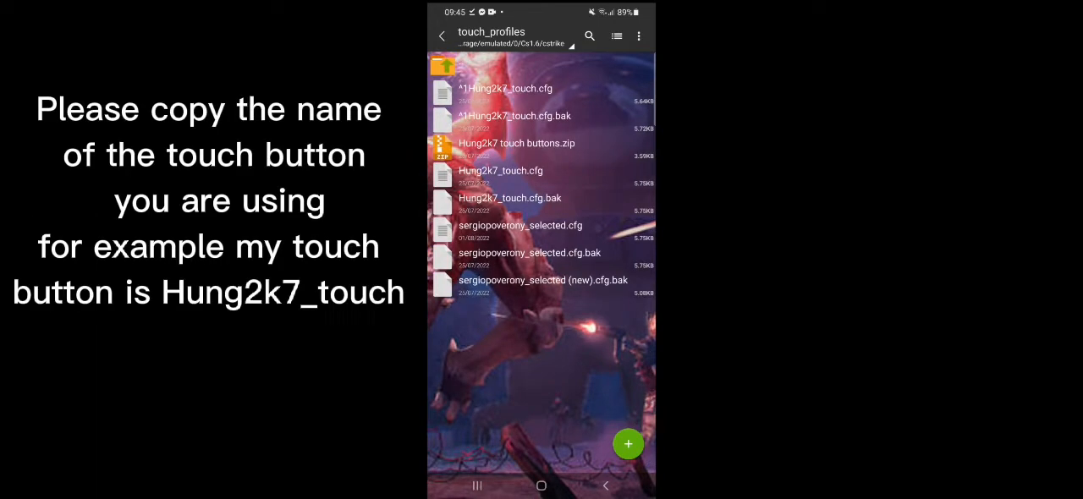